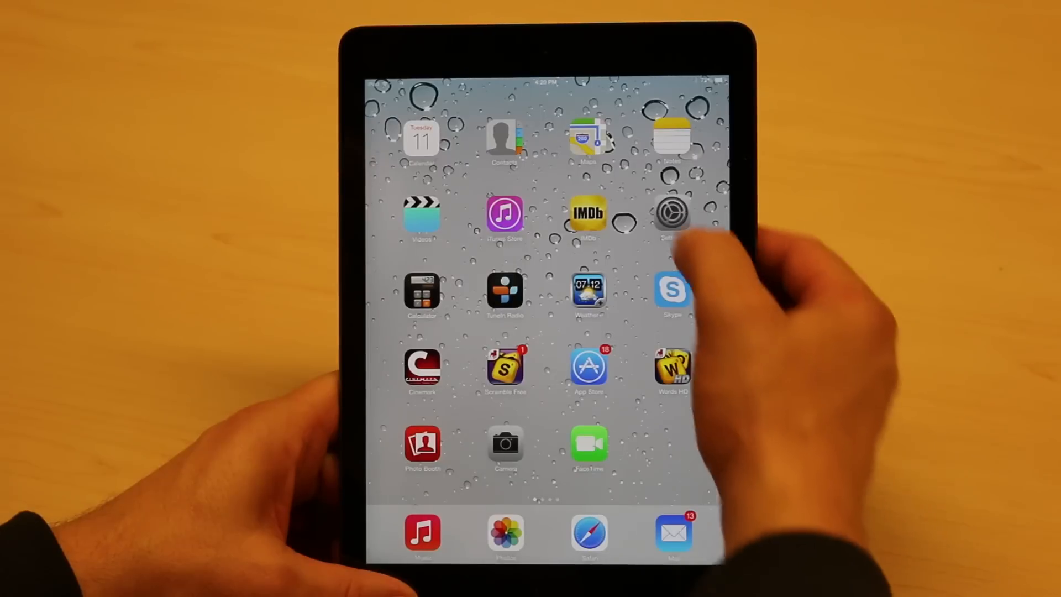
Reach the Restrictions page under General in Settings
click(670, 213)
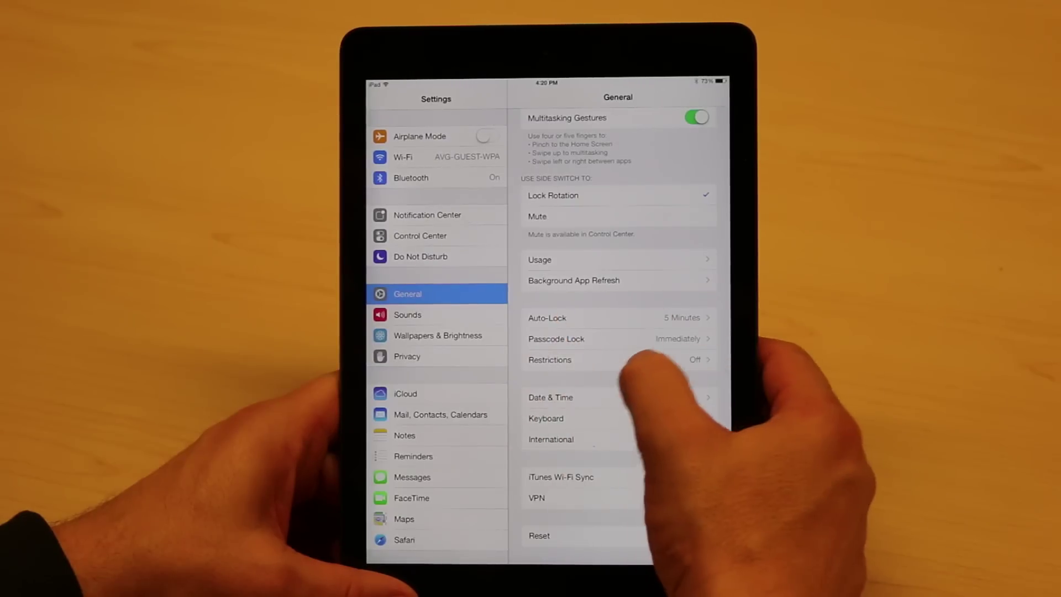
click(549, 359)
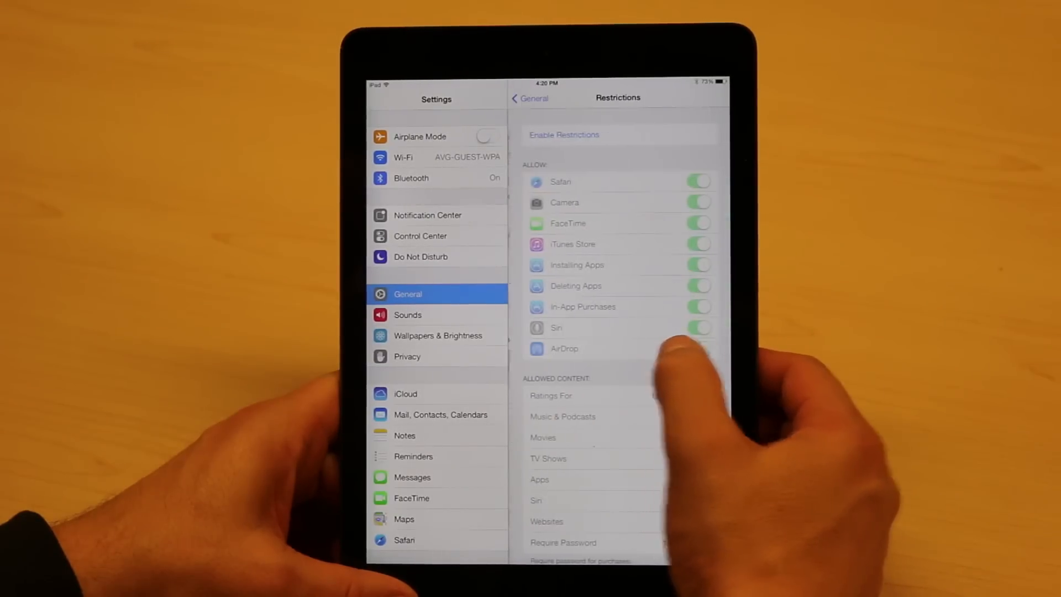
Enable Restrictions, disallow Safari and Camera, and acknowledge FaceTime turning off too
click(563, 135)
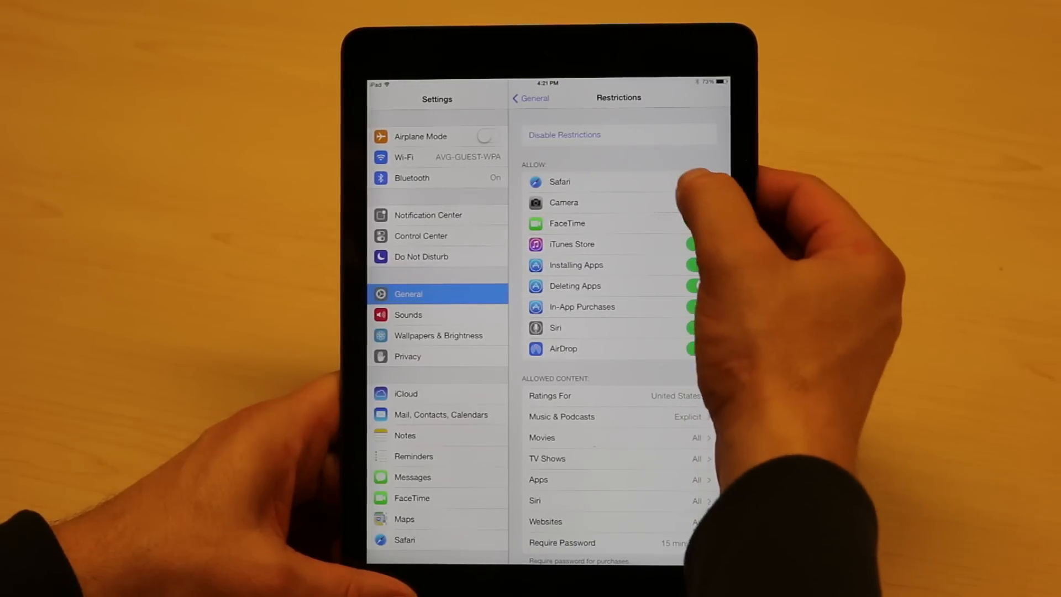
click(694, 203)
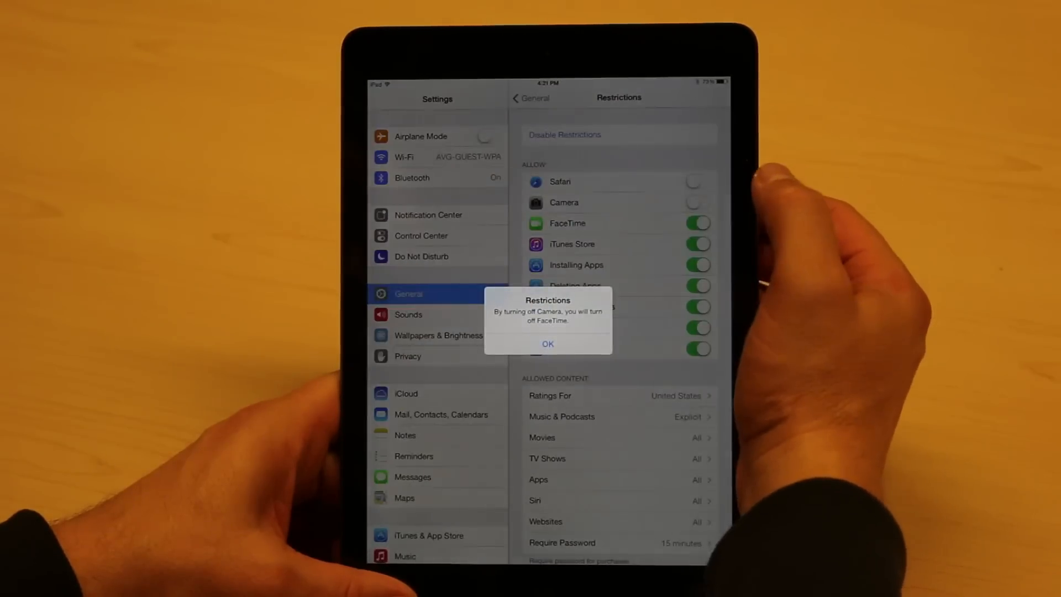
click(547, 343)
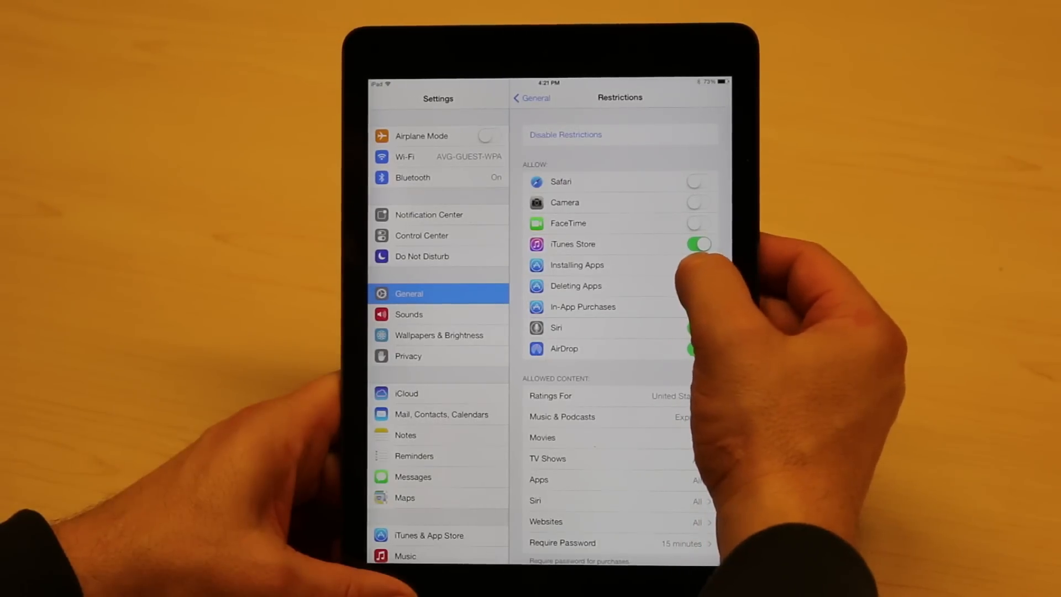
Disallow Installing Apps, Deleting Apps and In-App Purchases
click(699, 306)
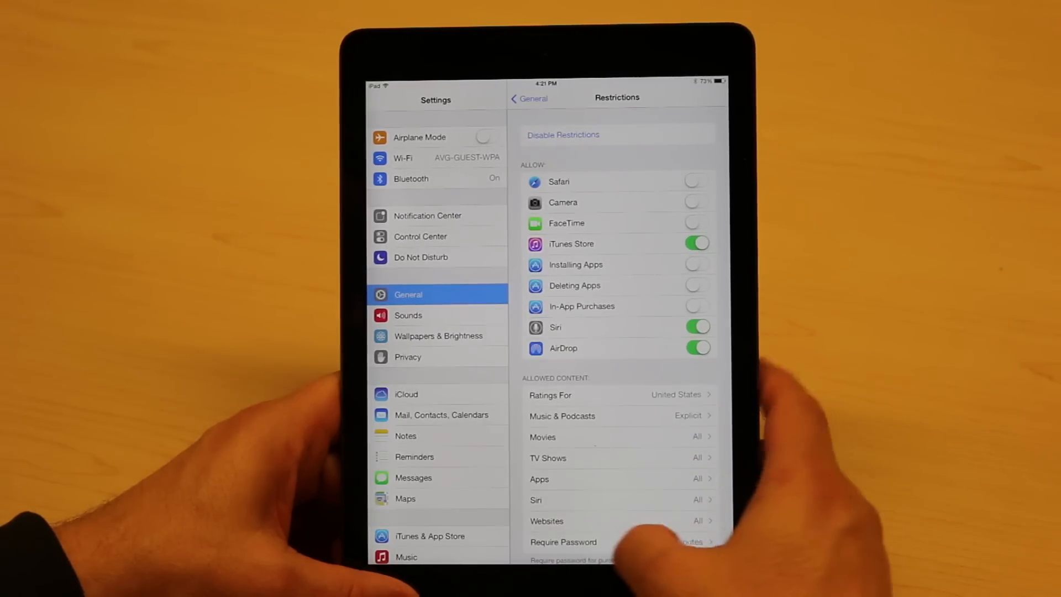
Set Require Password for purchases to Immediately rather than 15 minutes
click(563, 542)
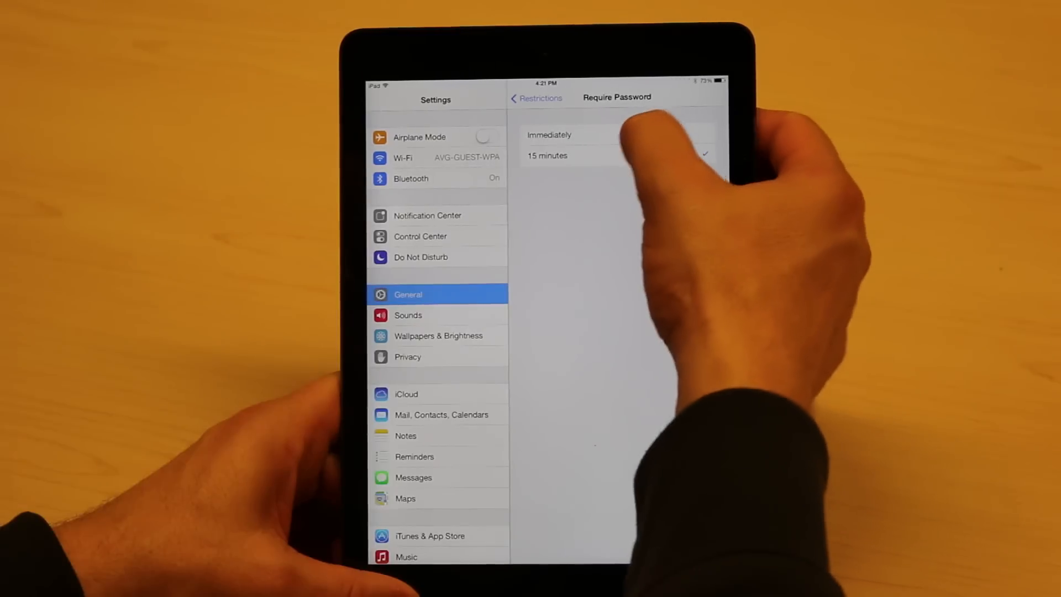
click(548, 135)
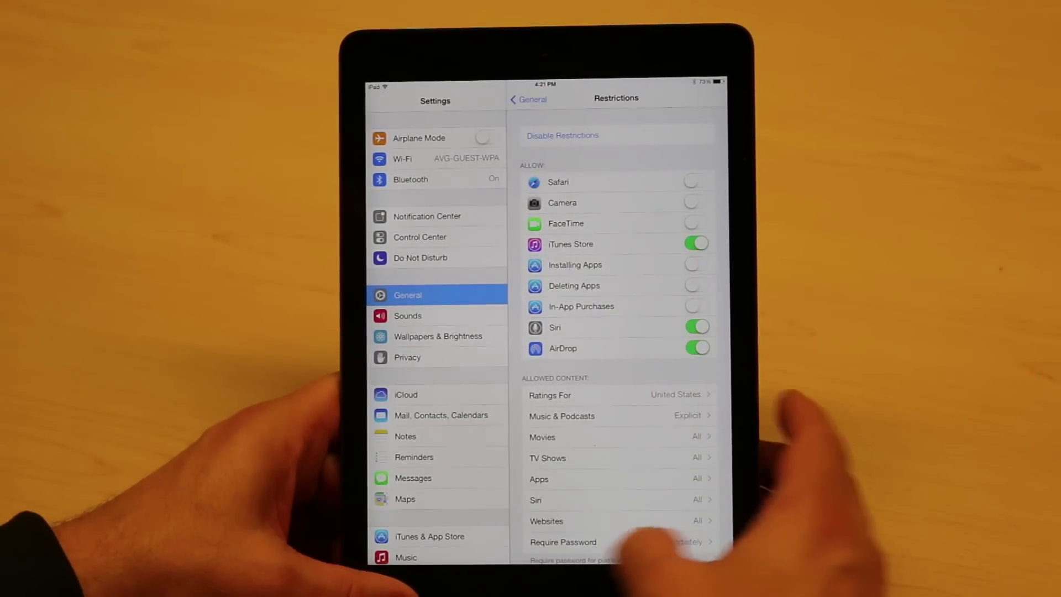
mouse_move(609, 460)
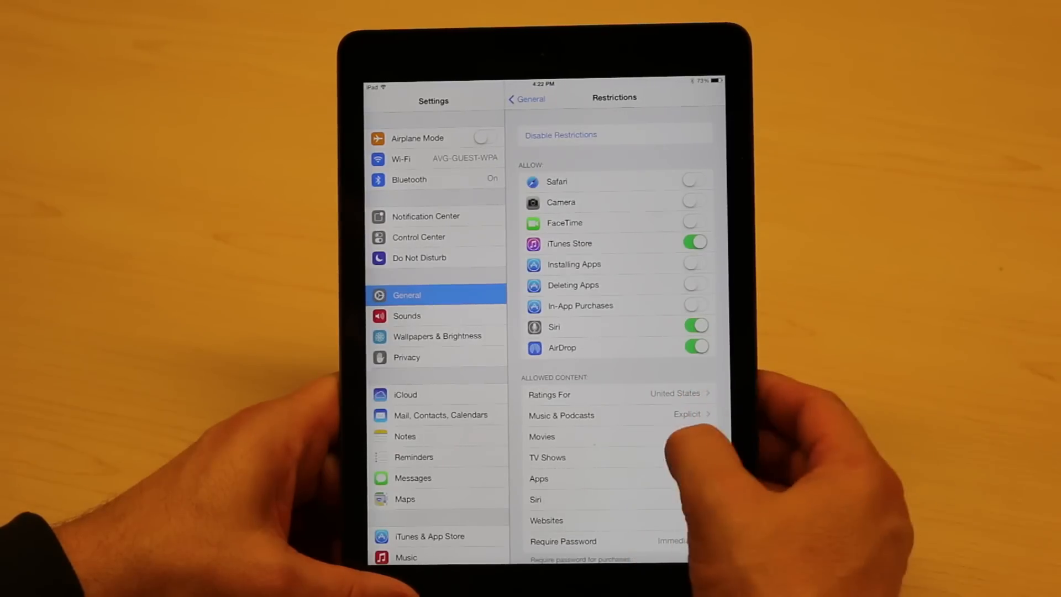
Allow movies up to PG-13 and switch Music & Podcasts to clean content only
click(542, 436)
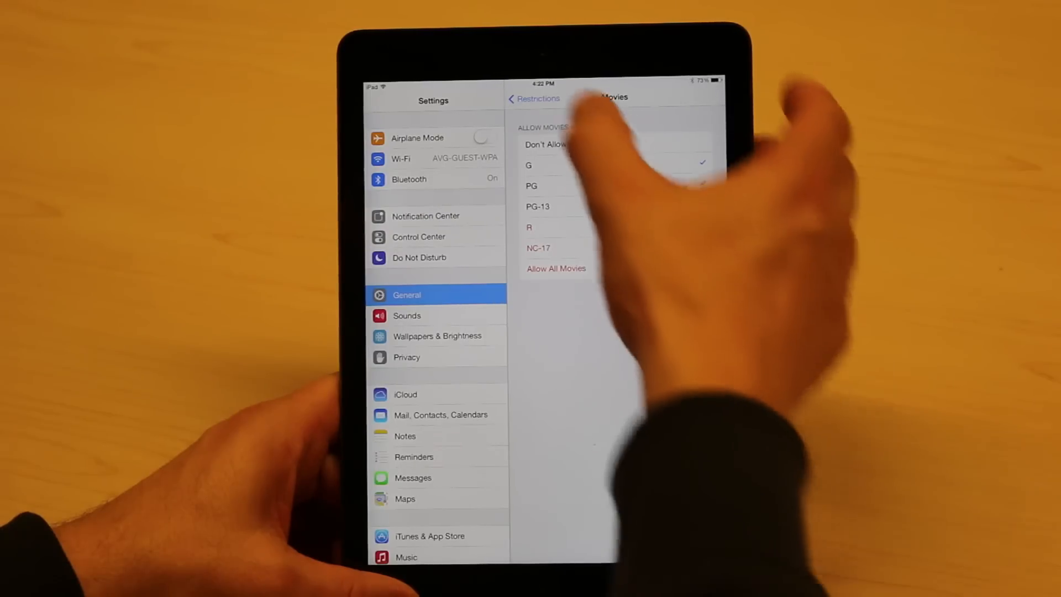
click(534, 99)
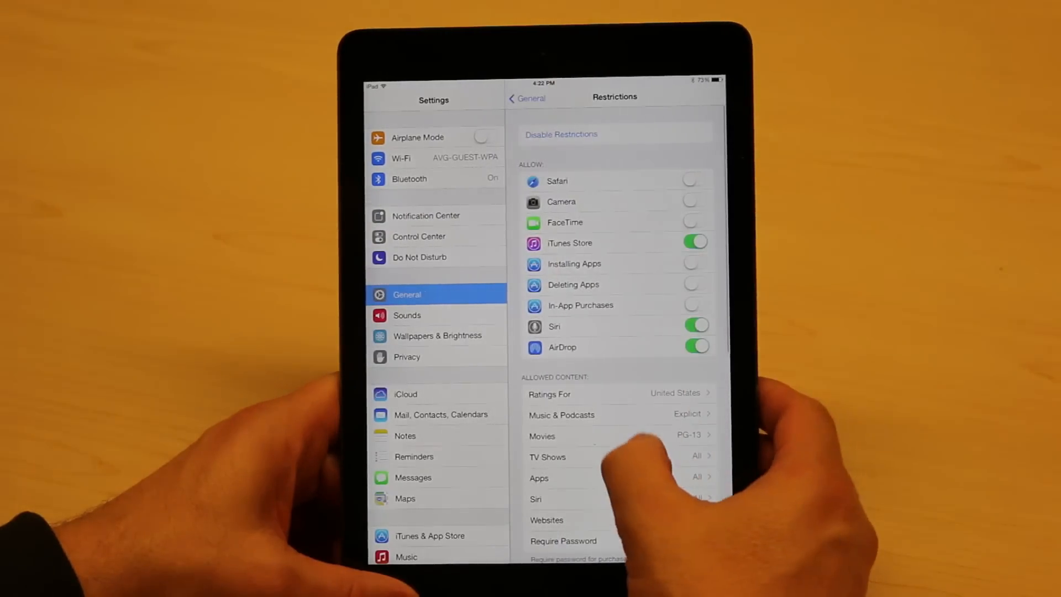
click(561, 414)
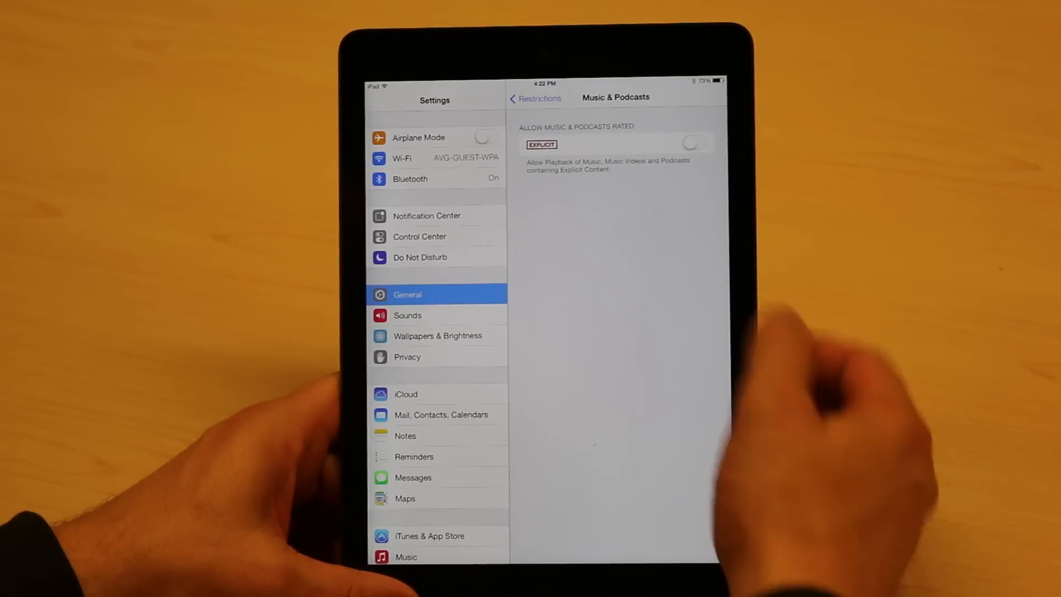
click(535, 98)
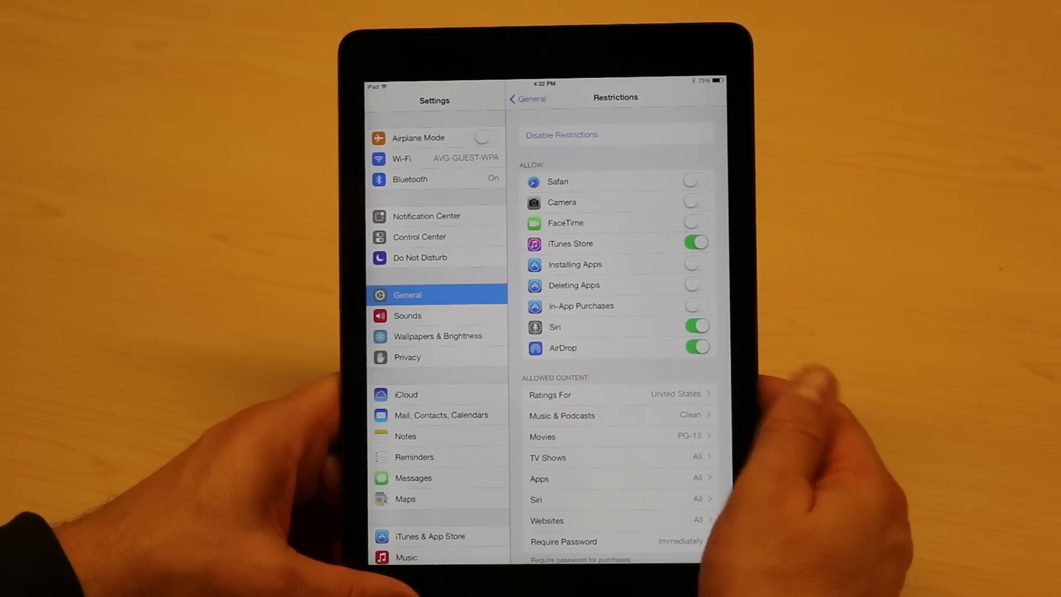
Switch on Limit Ad Tracking in Privacy's Advertising settings
click(406, 357)
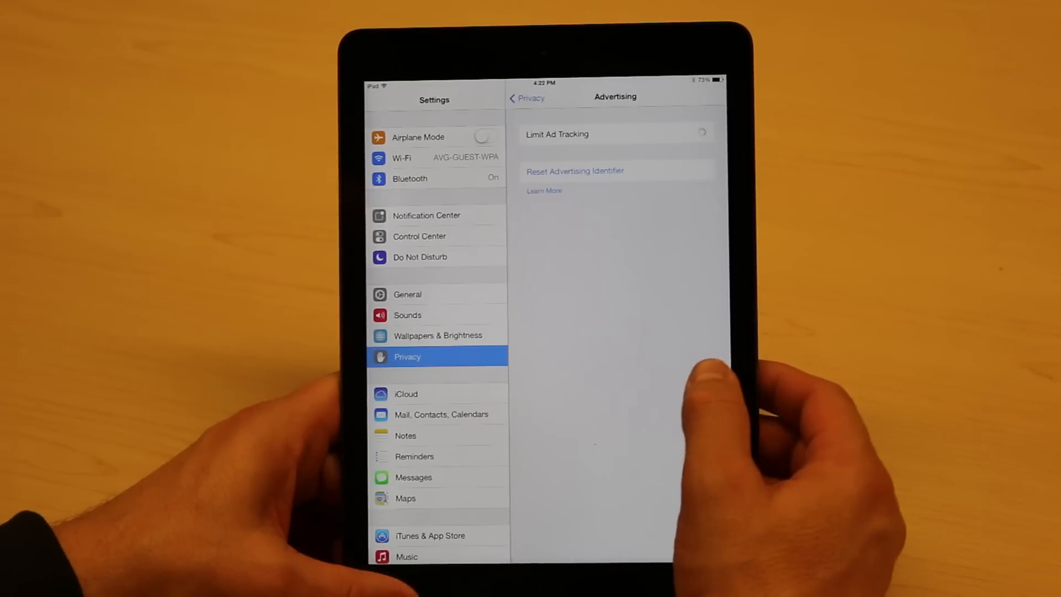
click(702, 131)
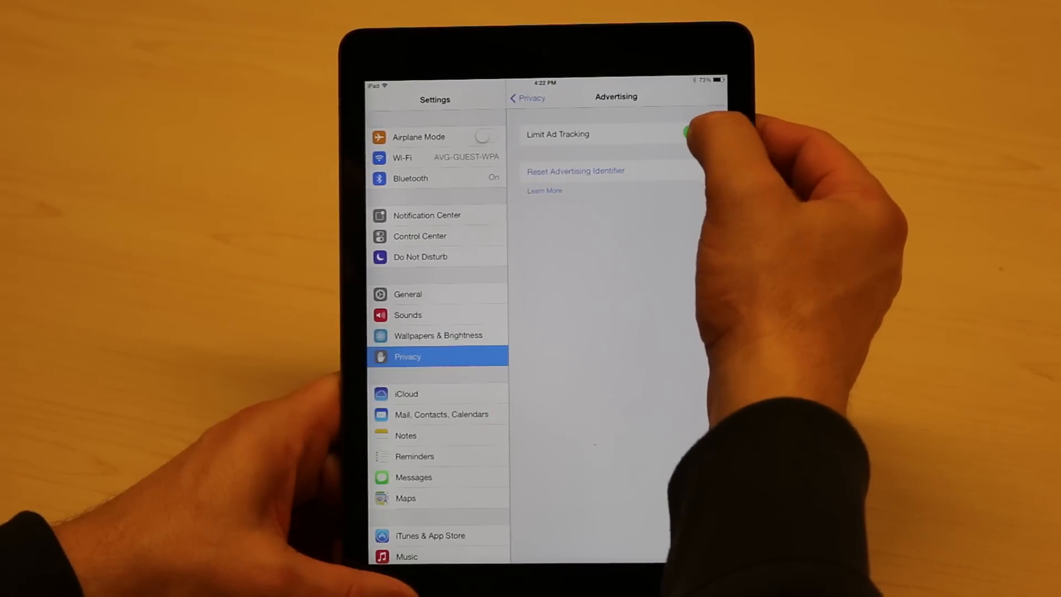
click(693, 134)
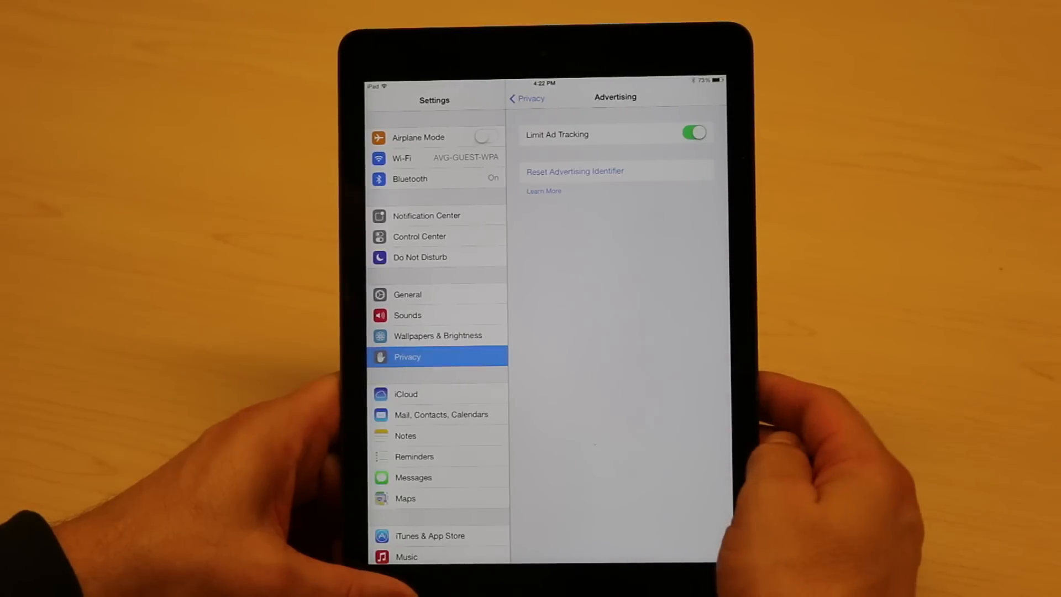